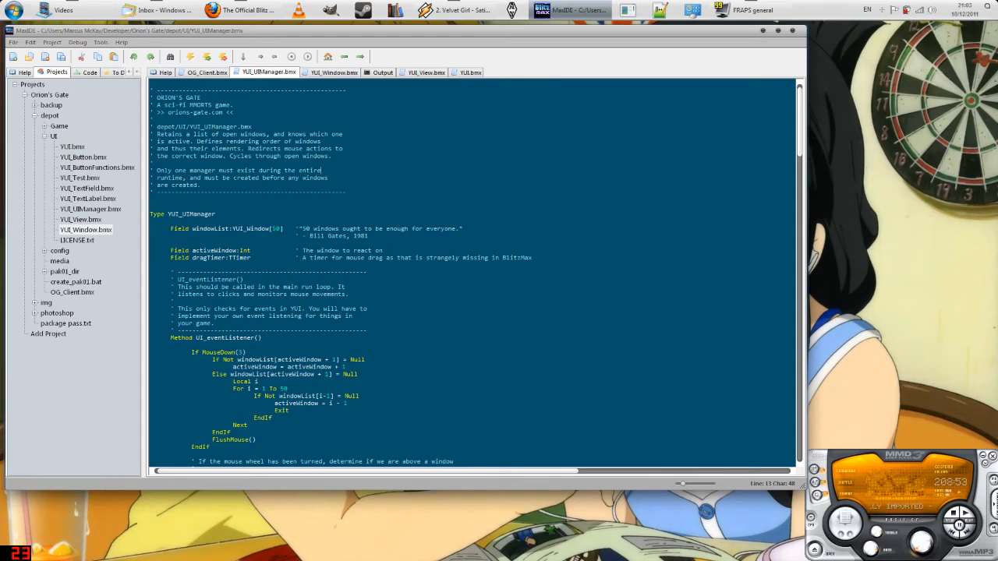
Step: Build and run the Orion's Gate client, dismissing the compile error and rebuilding
scroll("down", 3)
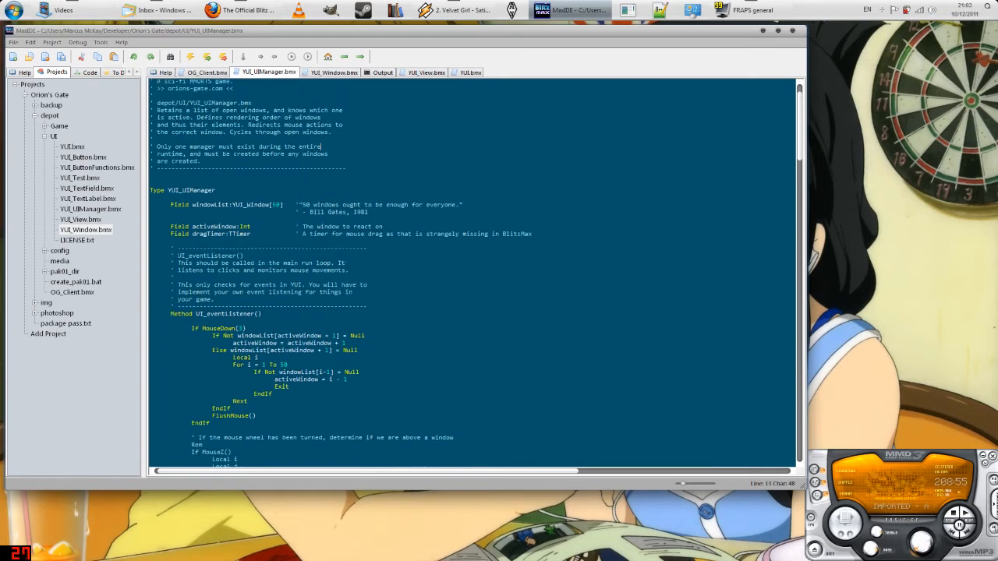
scroll("up", 3)
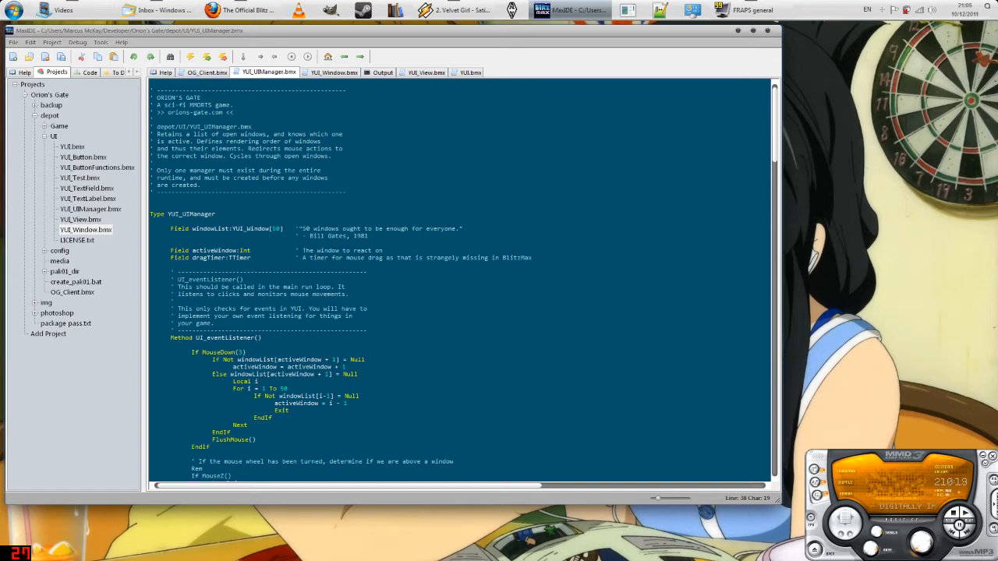
left_click(206, 72)
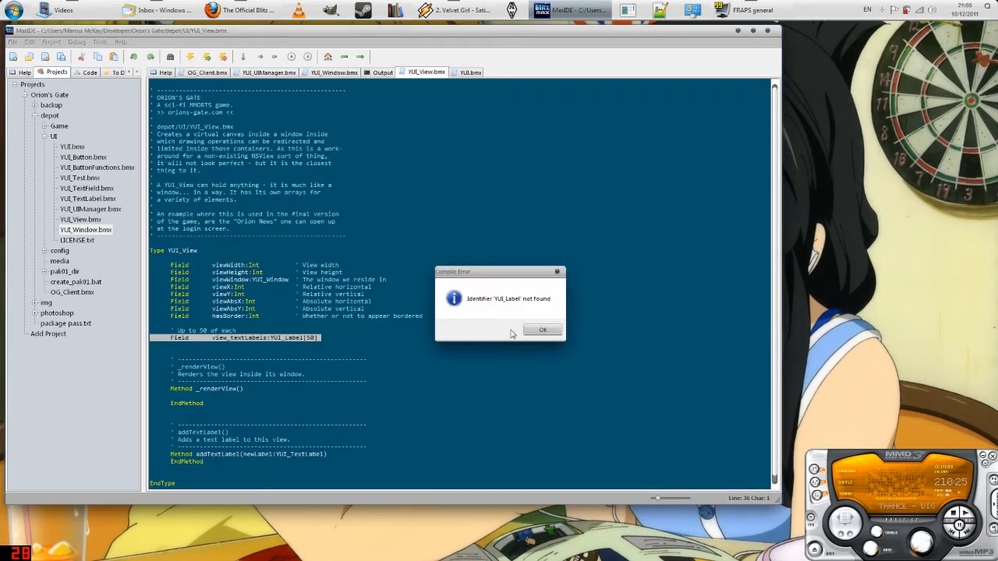
left_click(543, 329)
type("'")
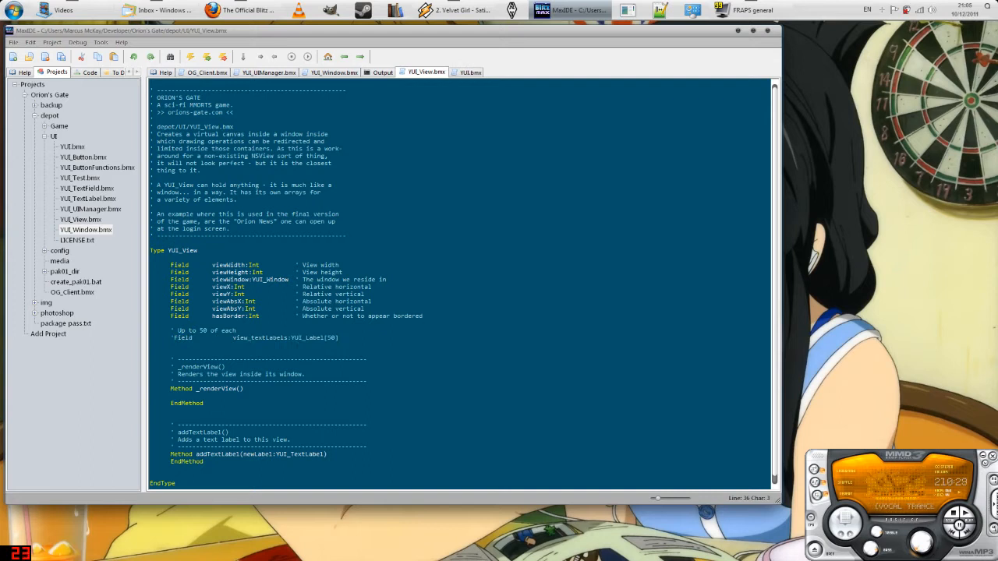
left_click(208, 71)
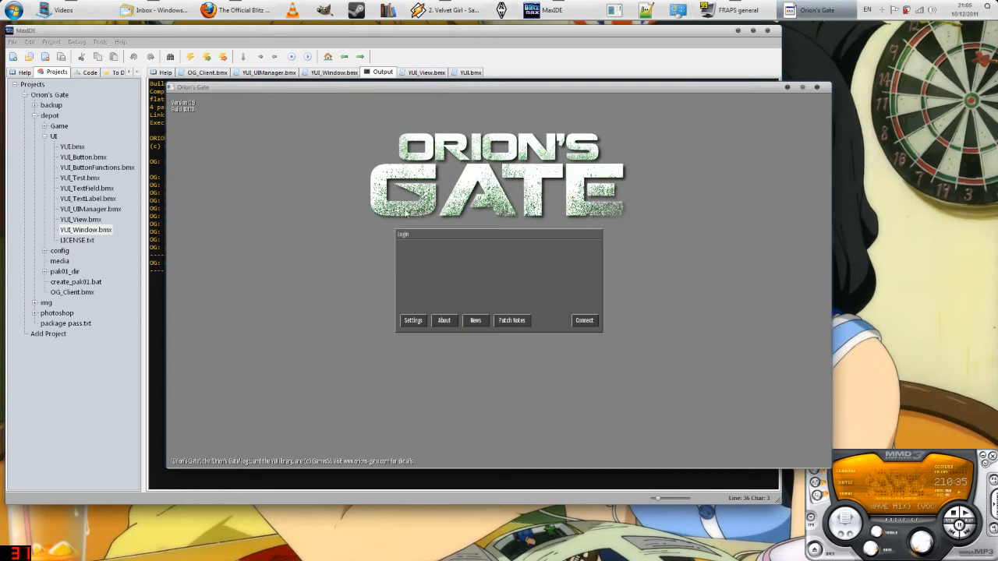
mouse_move(439, 236)
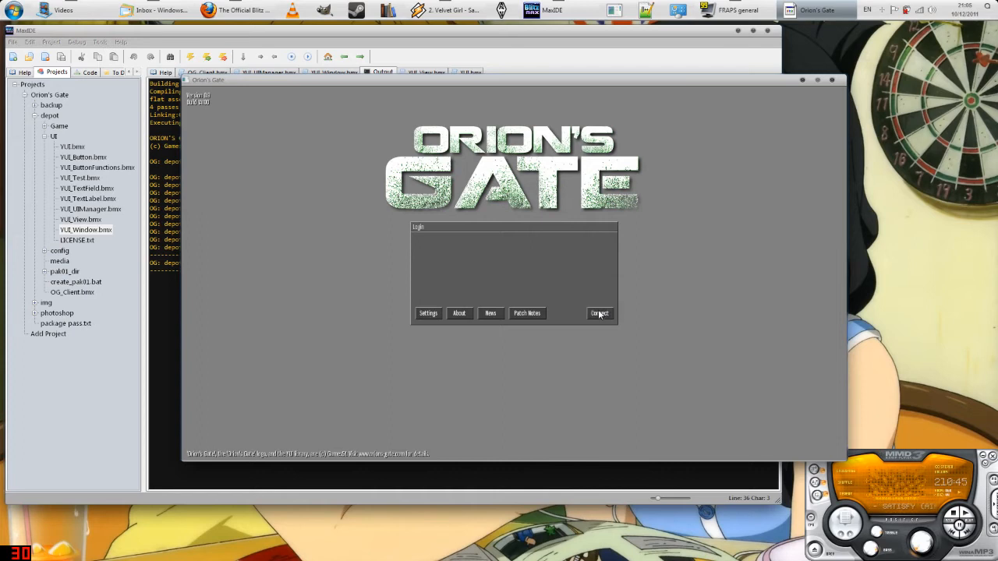
mouse_move(489, 321)
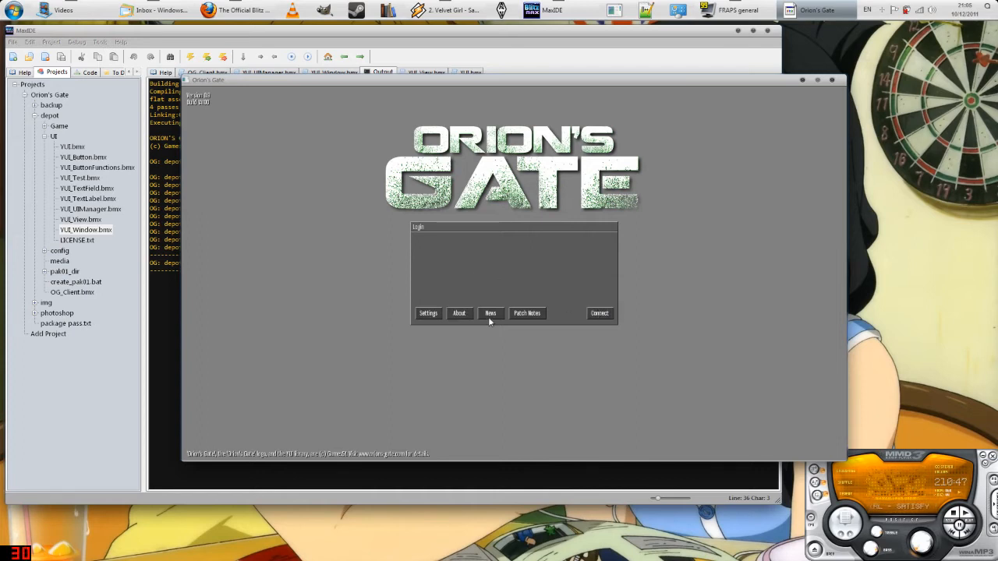
Step: Show the news window, drag it left over the login box, then close the client
left_click(490, 312)
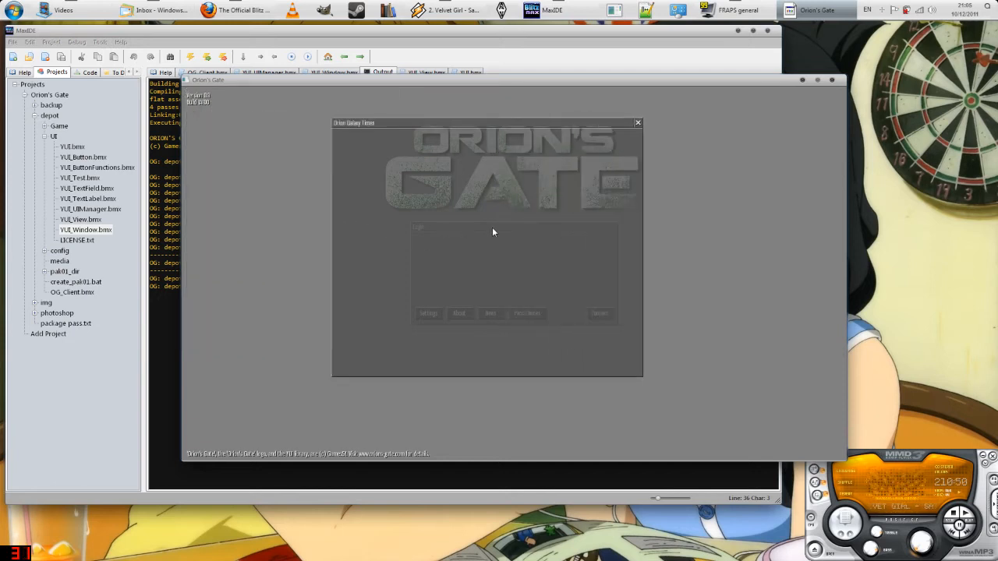
left_click_drag(491, 122, 418, 117)
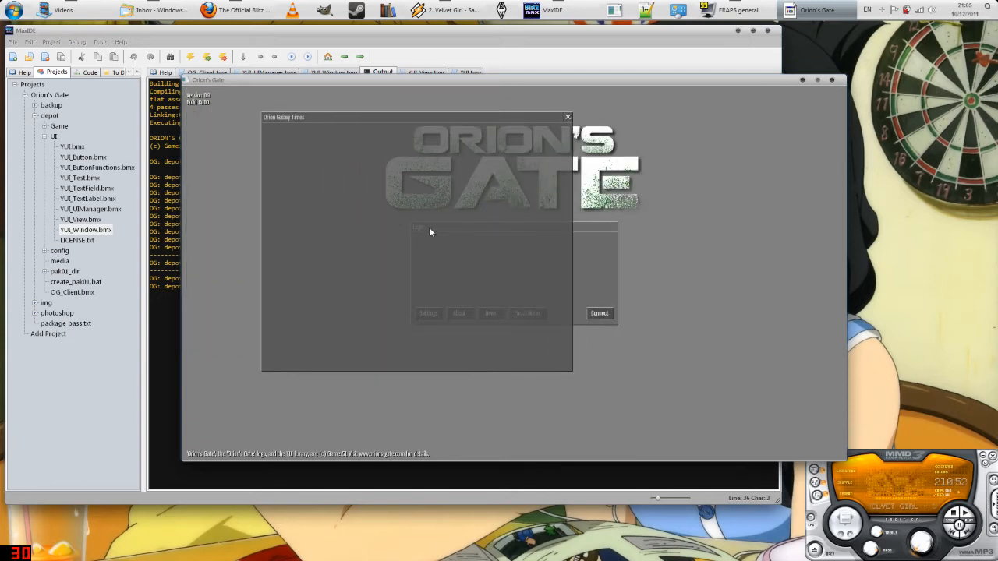
left_click_drag(413, 117, 390, 112)
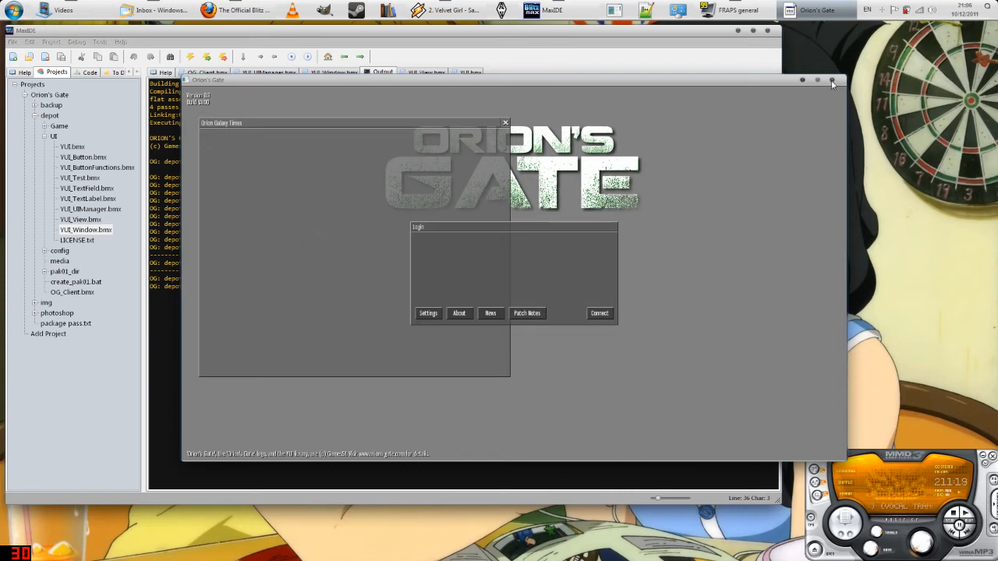
left_click(832, 81)
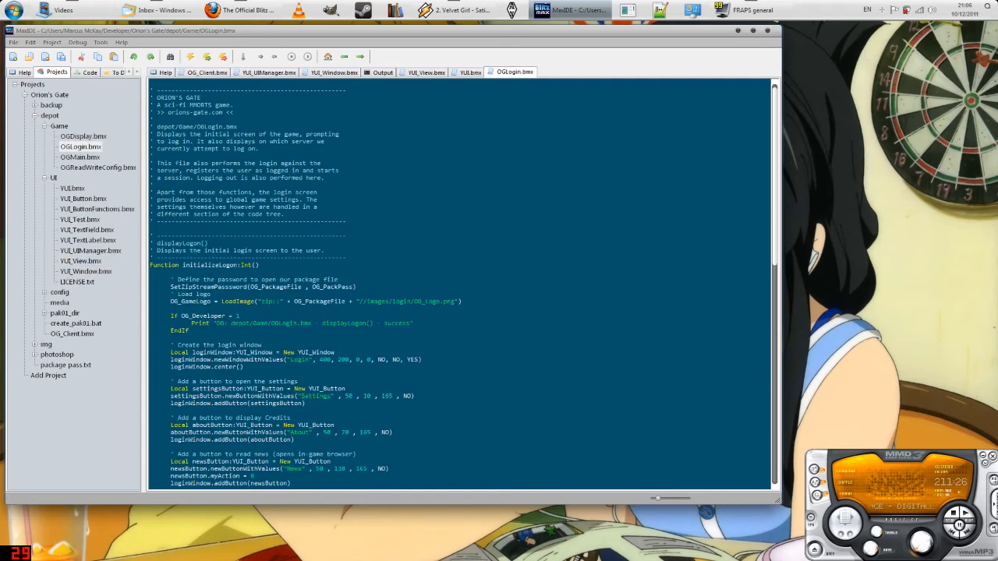
Step: Review the YUI_Window constructor's closable, movable and hidden parameters
scroll("down", 3)
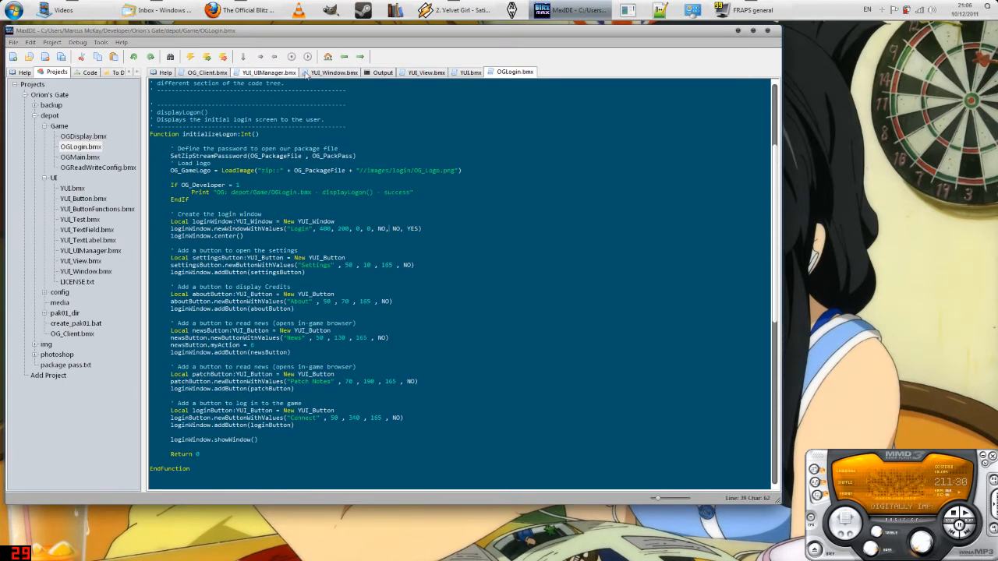
left_click(334, 72)
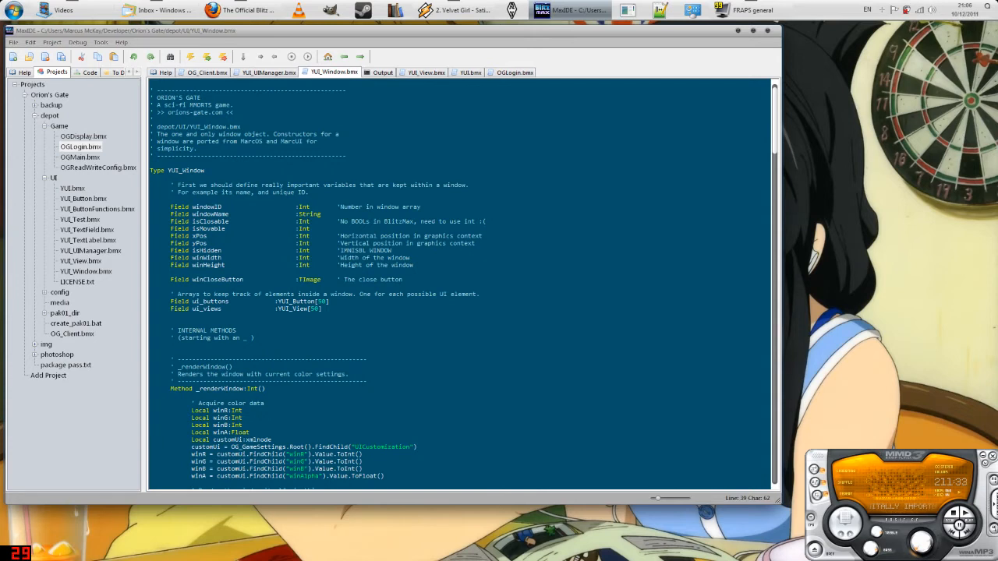
scroll("down", 3)
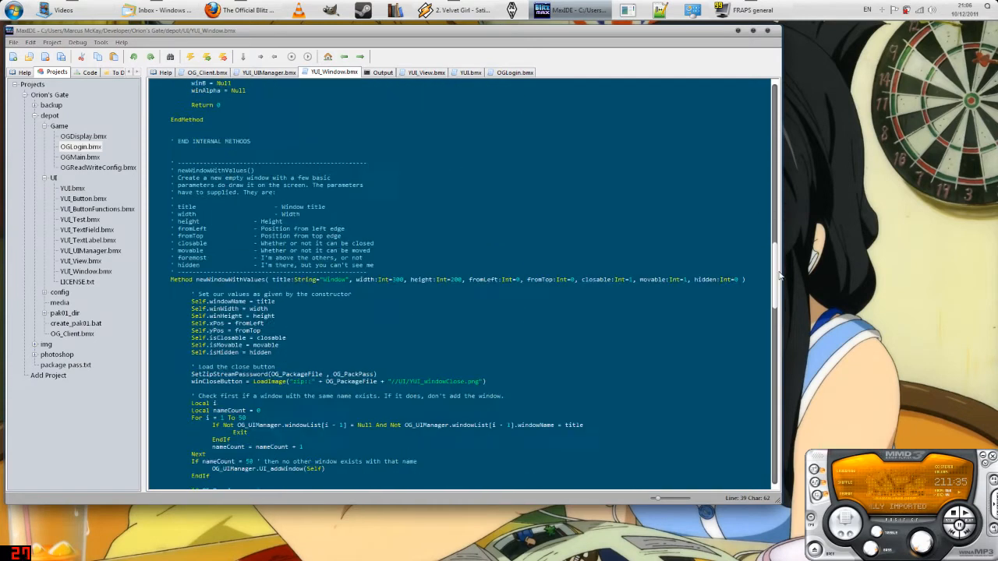
scroll("up", 3)
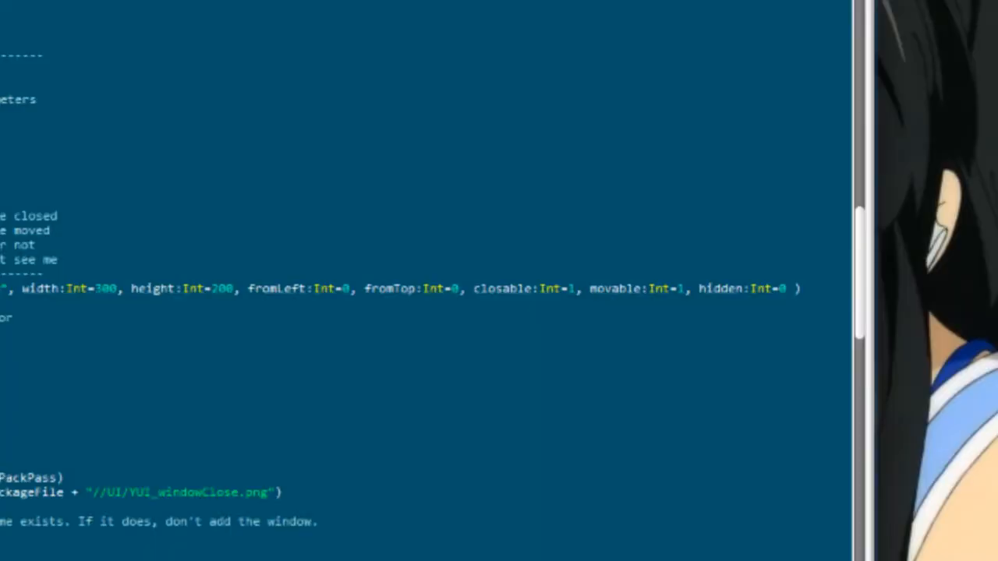
left_click(752, 287)
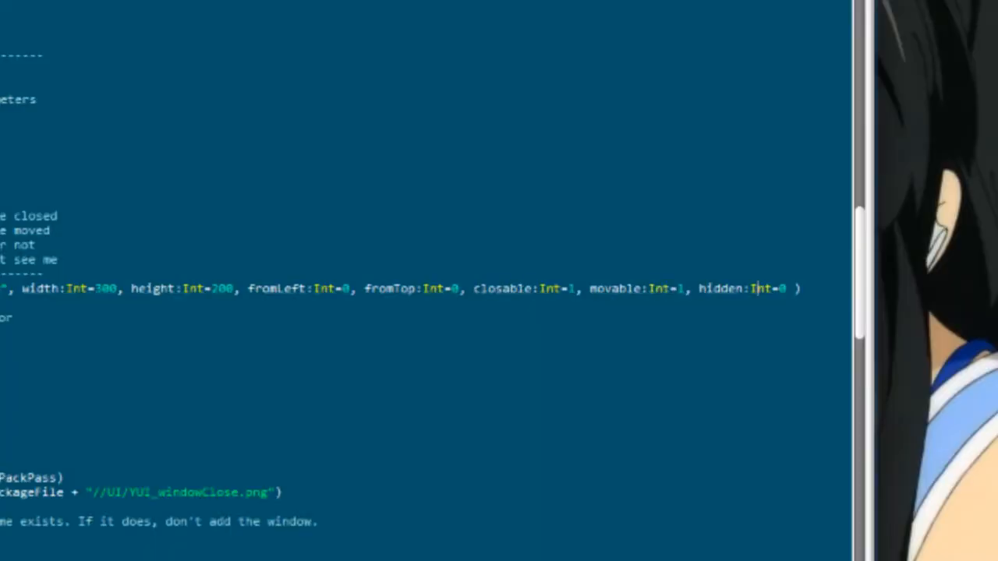
double_click(736, 289)
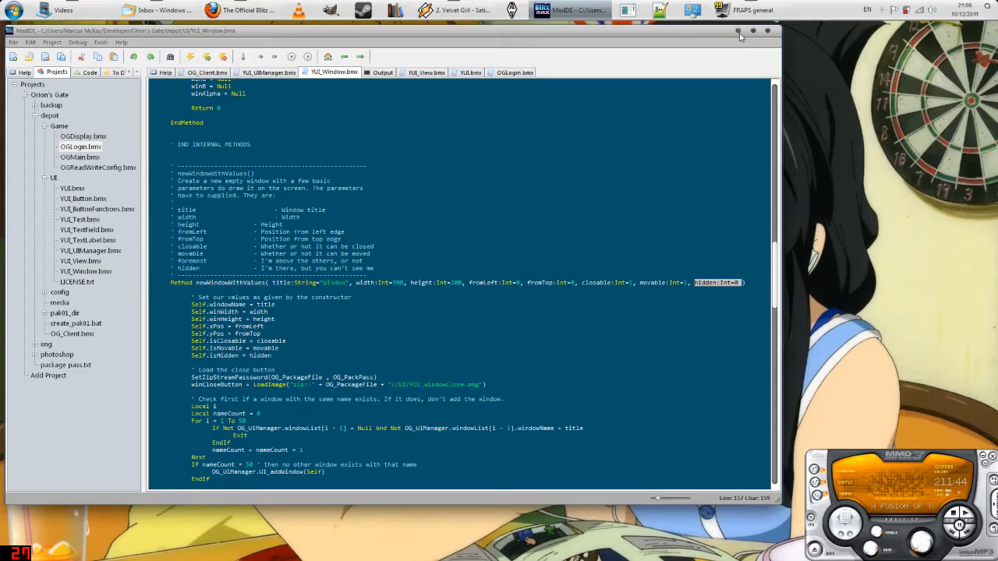
Step: Set the Login window's movable flag to YES in OGLogin's initializeLogon
left_click(739, 31)
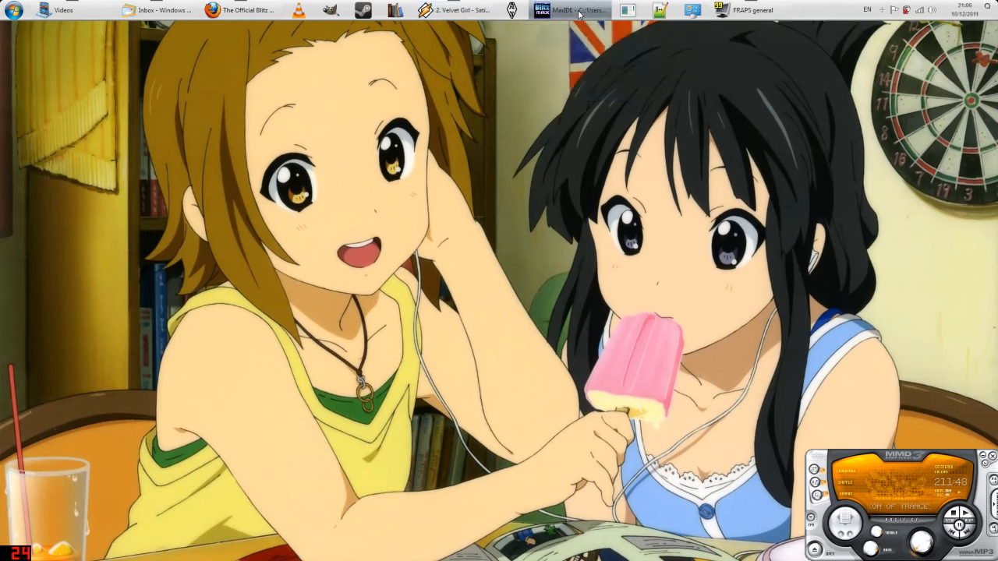
left_click(570, 10)
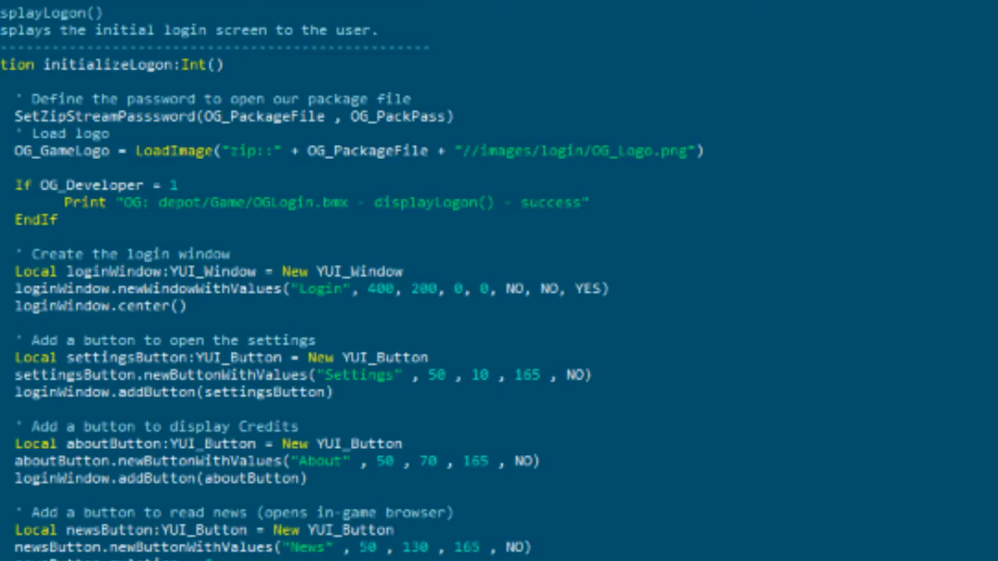
double_click(549, 288)
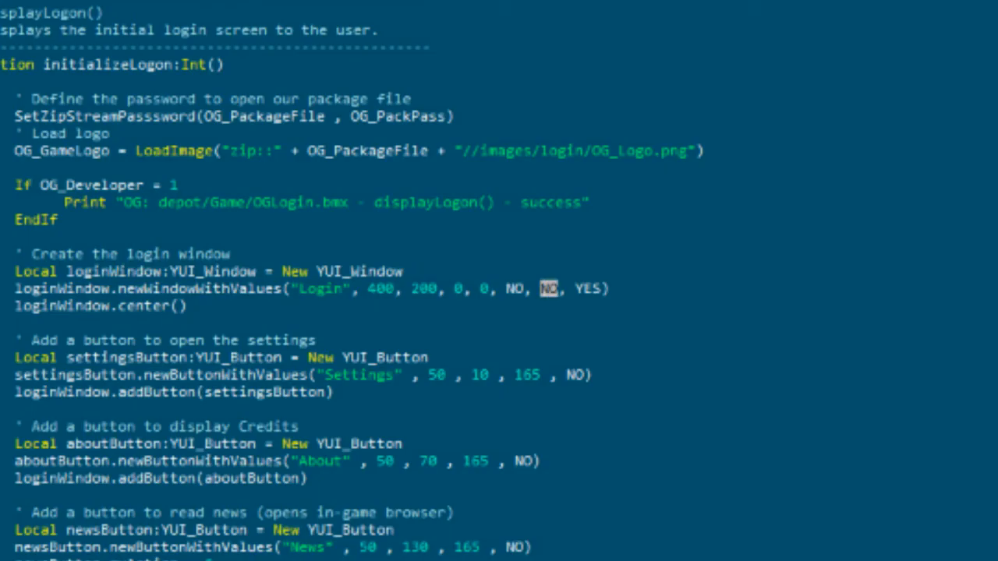
type("YES")
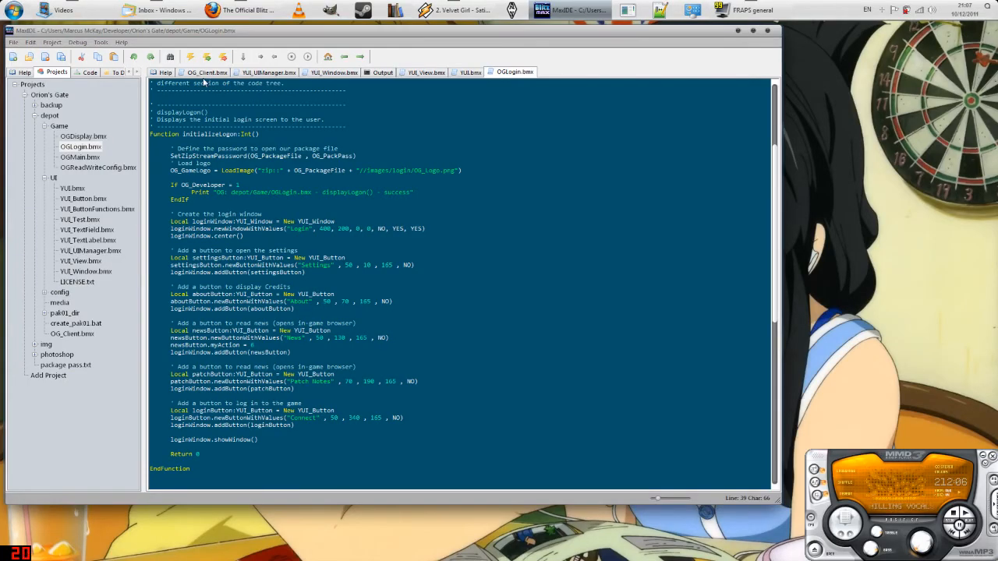
Step: Rebuild and launch the client showing the now-movable Login window
left_click(206, 57)
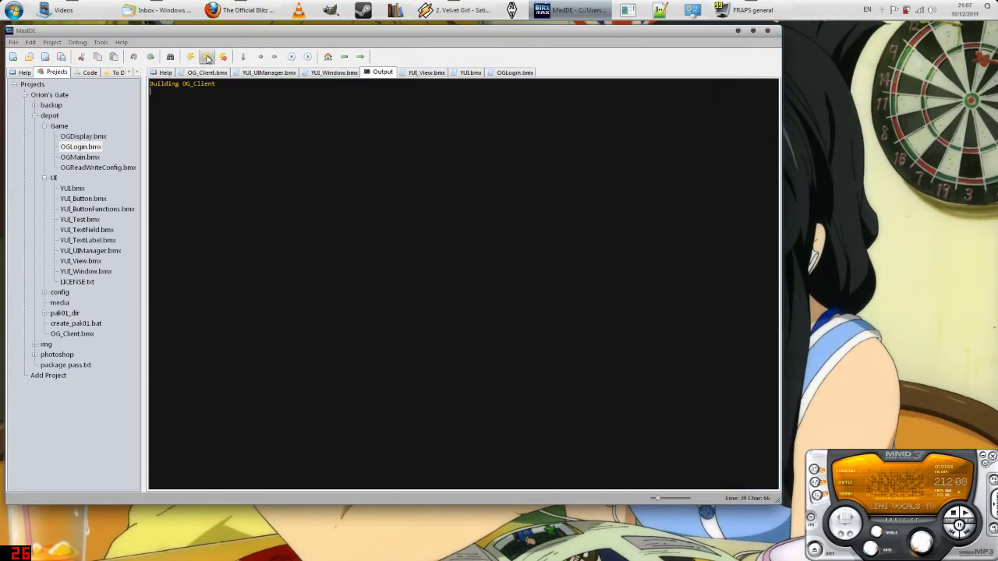
left_click(205, 56)
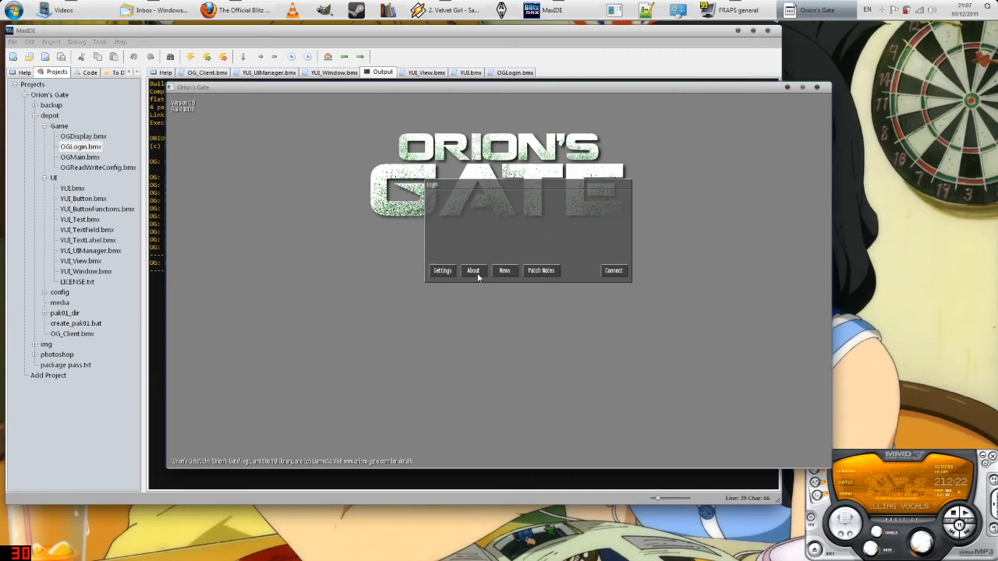
mouse_move(480, 248)
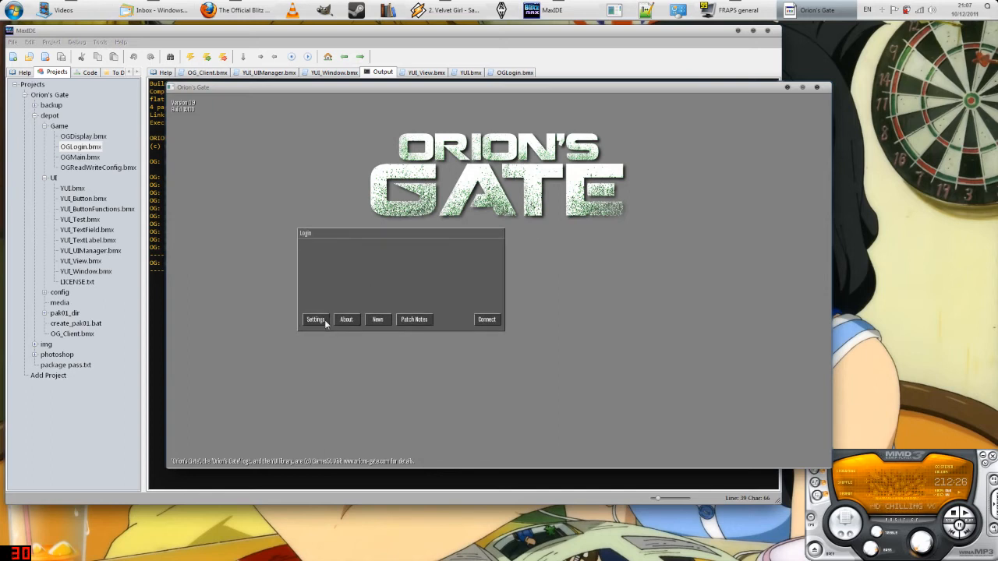
Step: Close the client and make the Login window's constructor flags read NO, NO, YES
left_click(206, 72)
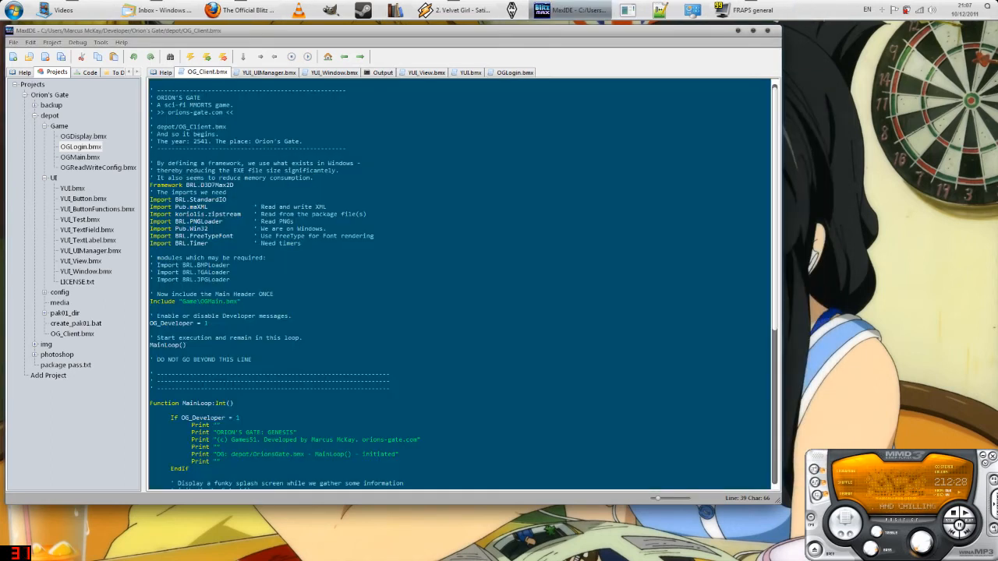
left_click(515, 72)
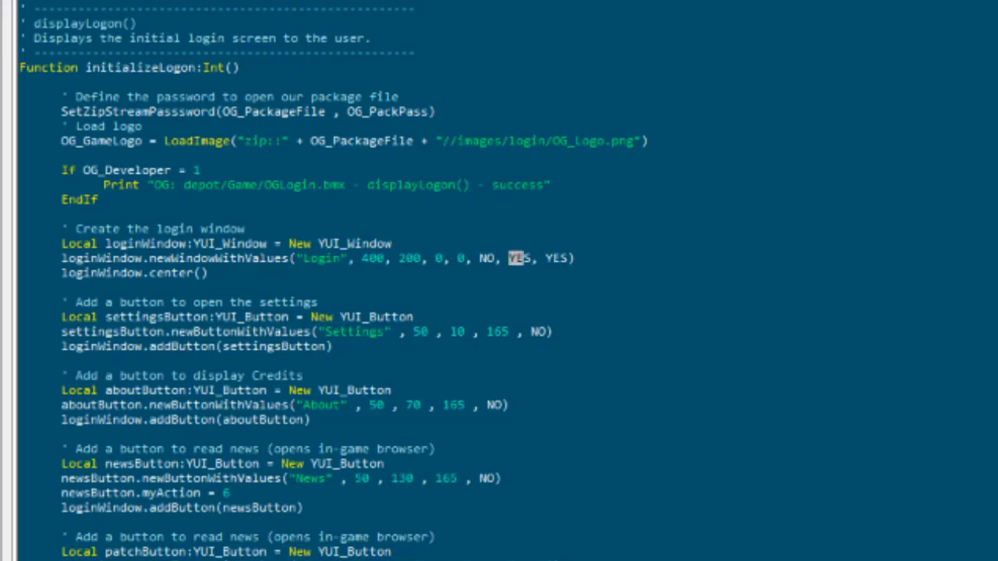
type("N")
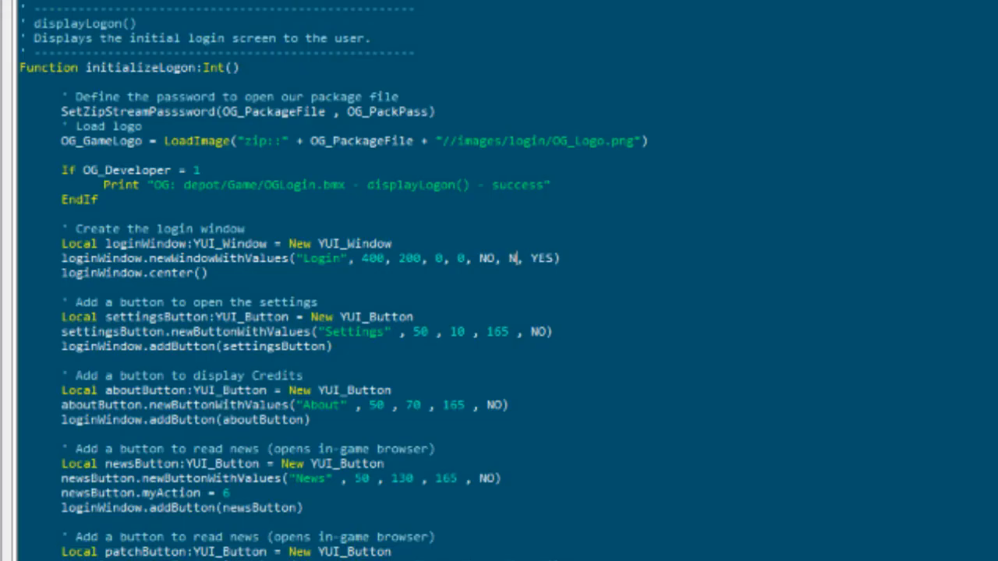
type("O")
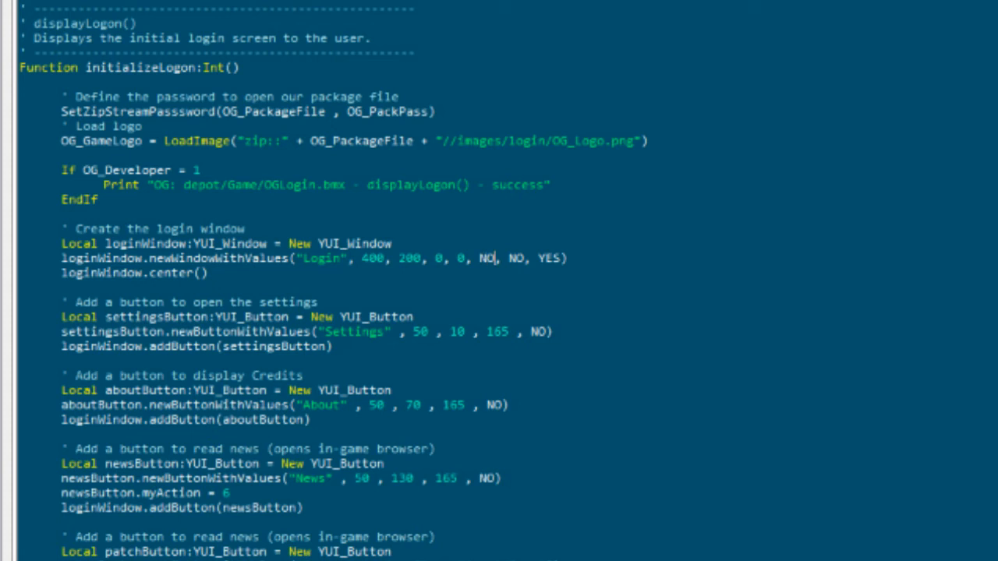
type("YES")
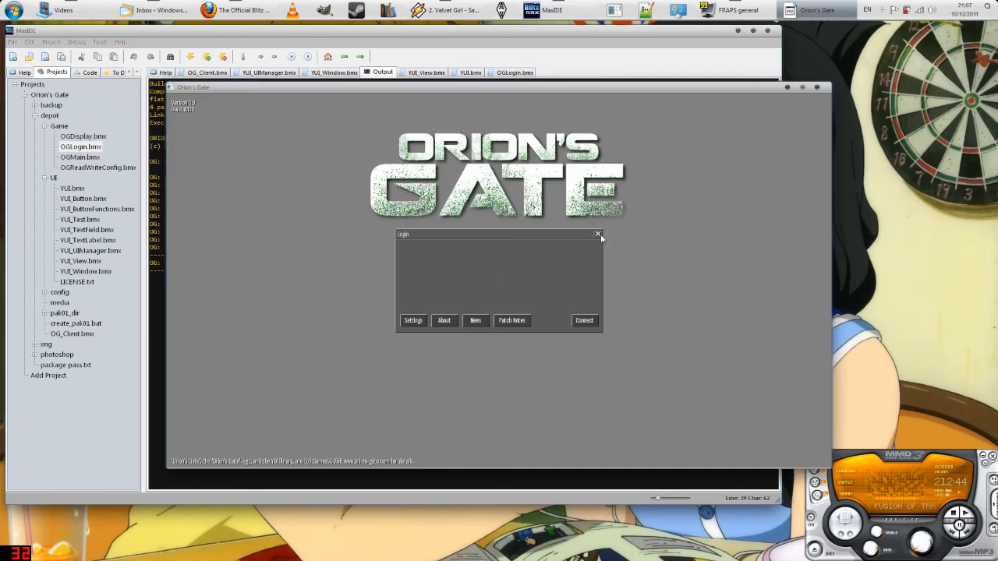
mouse_move(466, 254)
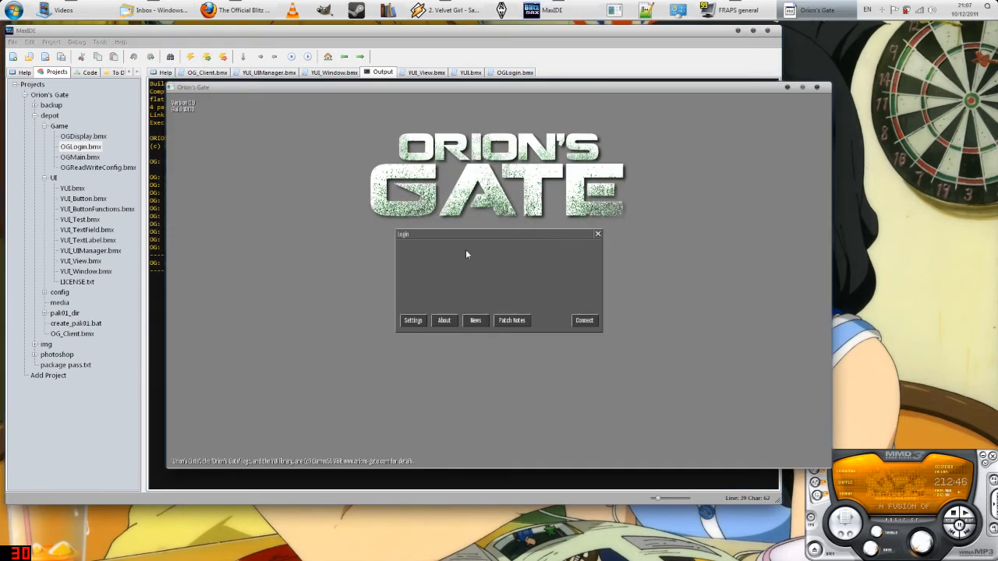
mouse_move(745, 154)
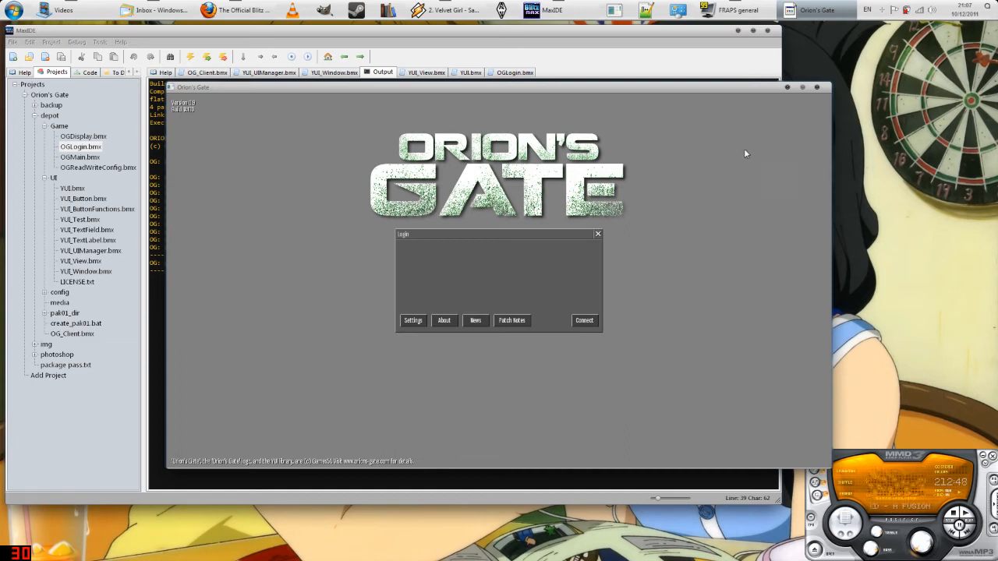
Step: Close the relaunched client and return to the OG_Client source
left_click(206, 71)
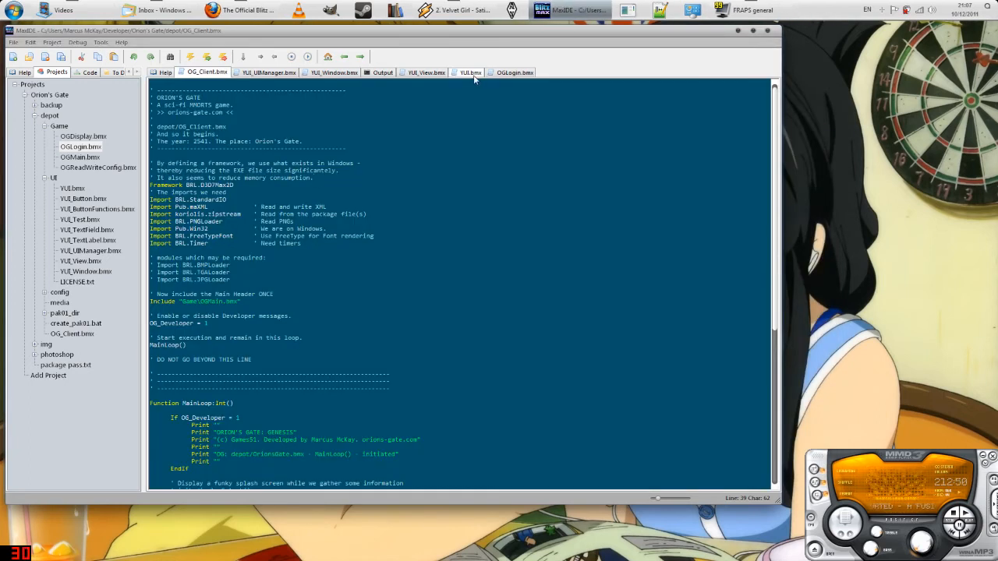
Step: Browse to Orion's Gate/depot/config and edit OG_Config in Notepad++
left_click(514, 72)
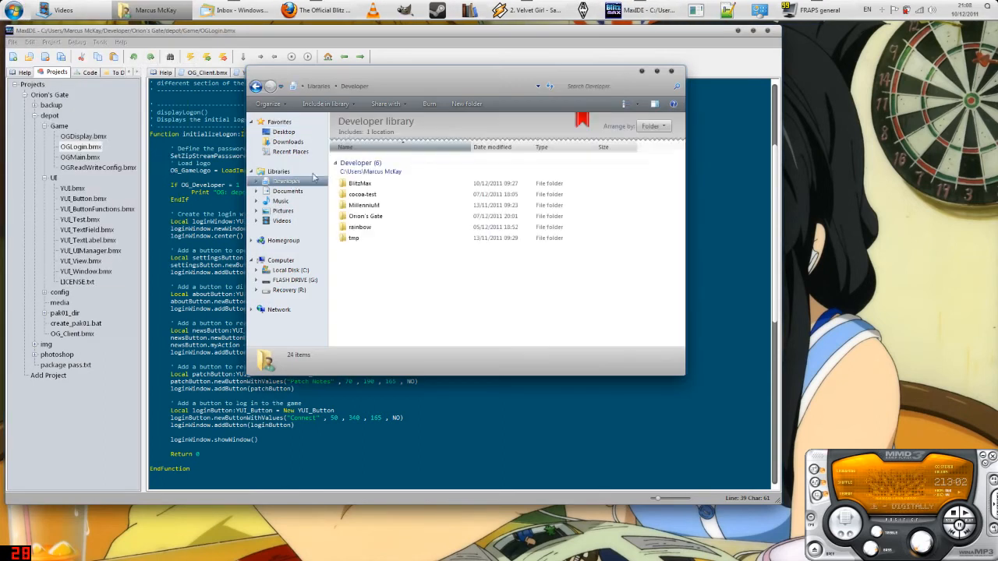
double_click(365, 215)
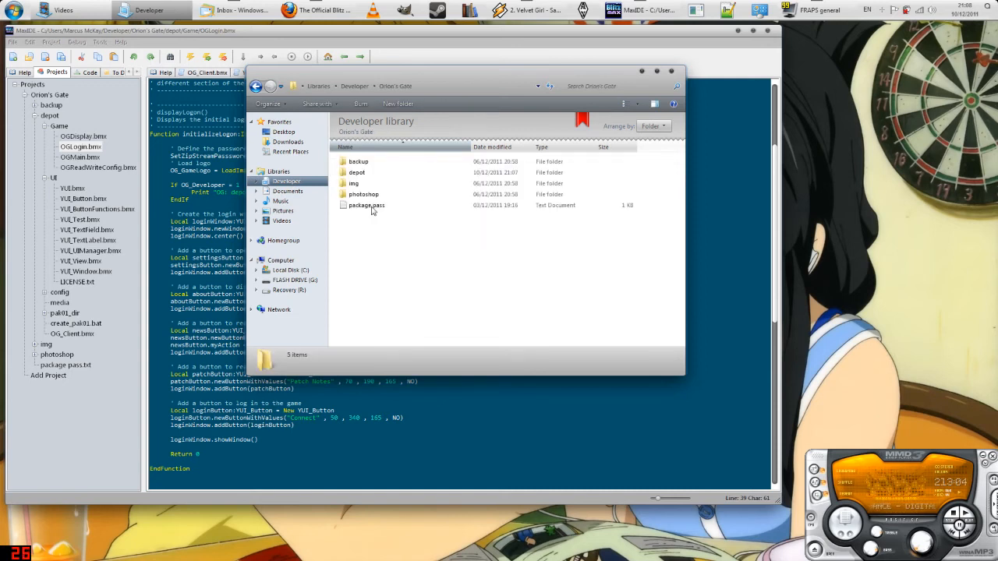
double_click(356, 171)
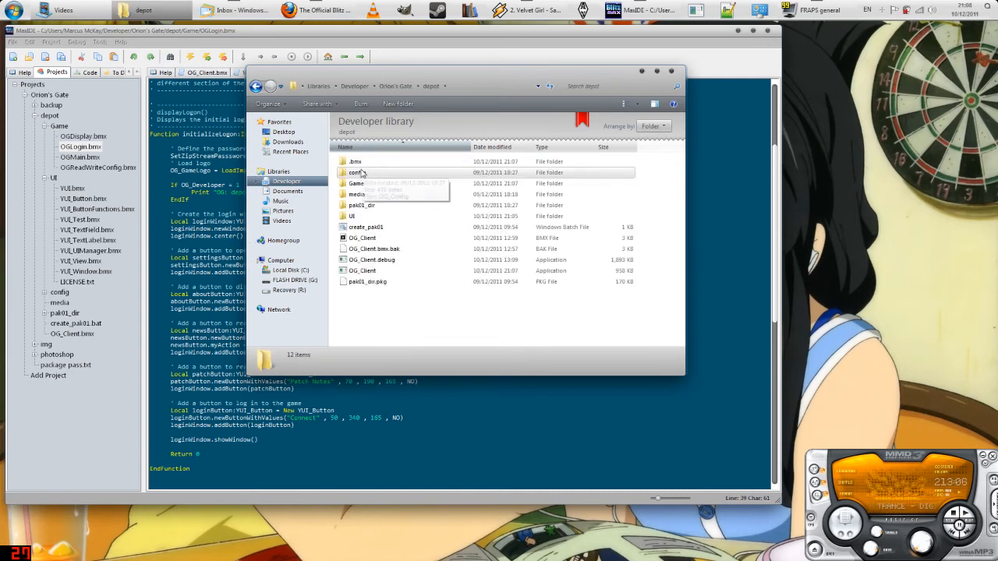
right_click(358, 161)
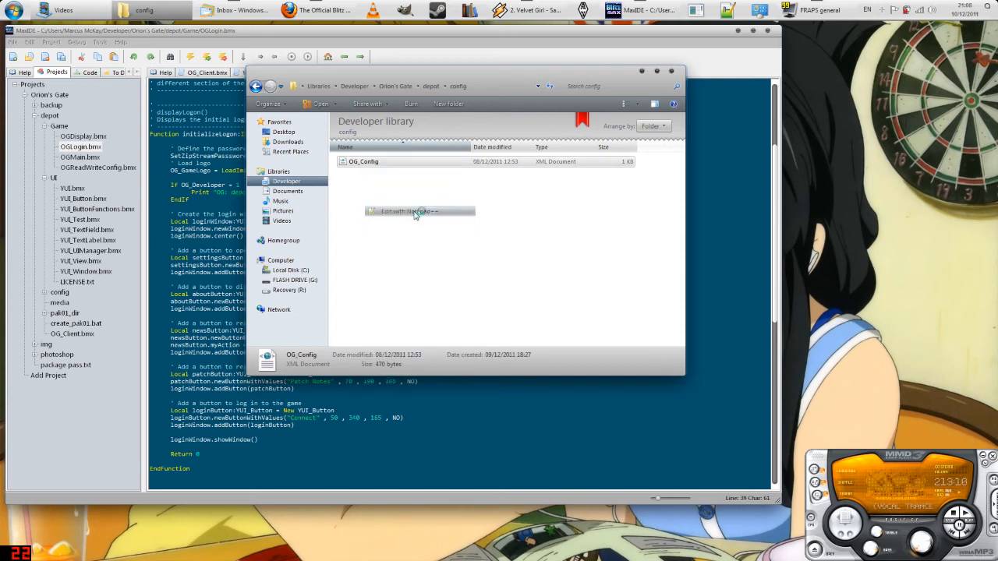
left_click(409, 212)
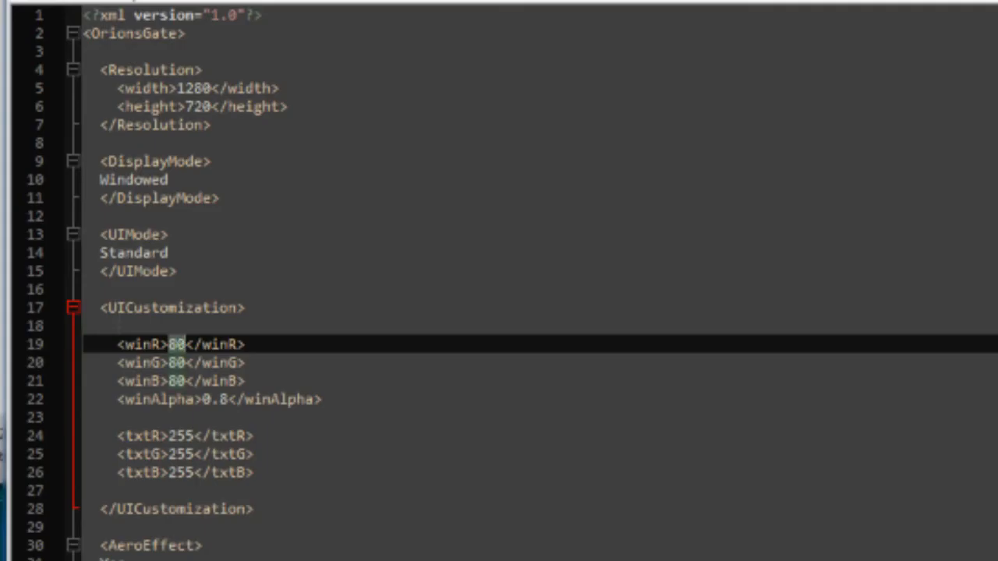
Step: Change the winR window colour value from 80 to 200 and save
type("200")
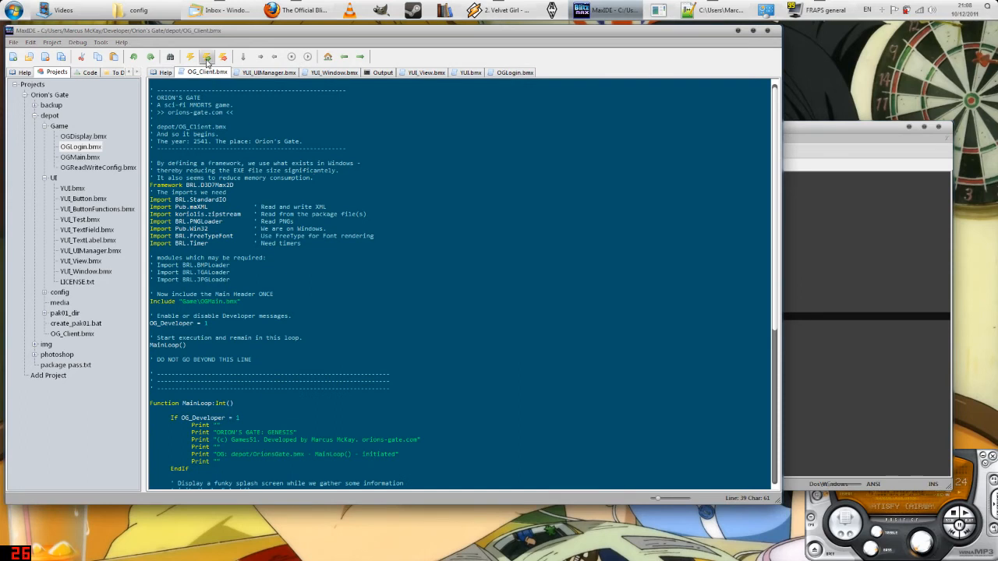
Step: Run the red-tinted client, show the news window alongside login, then close the game
left_click(207, 56)
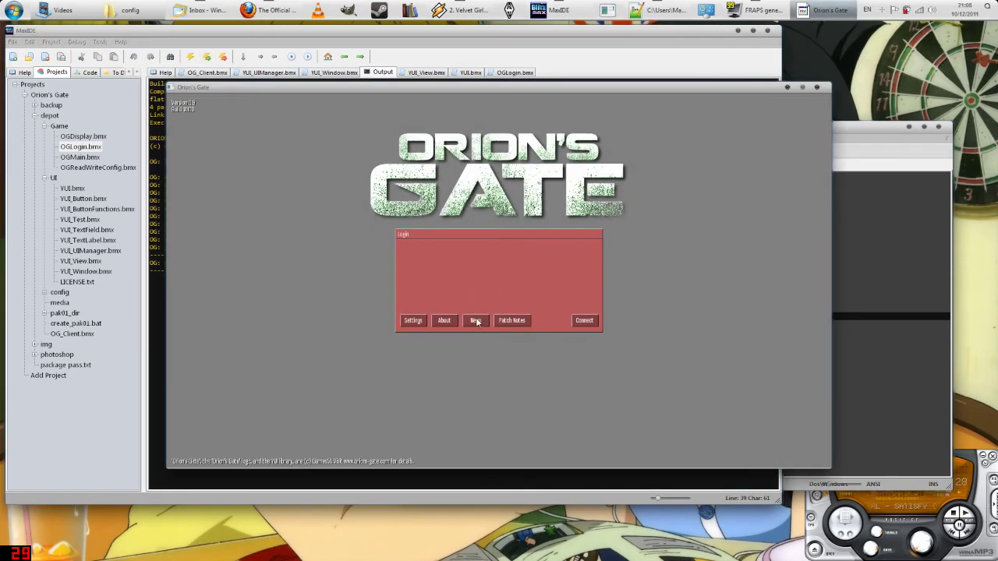
left_click(476, 321)
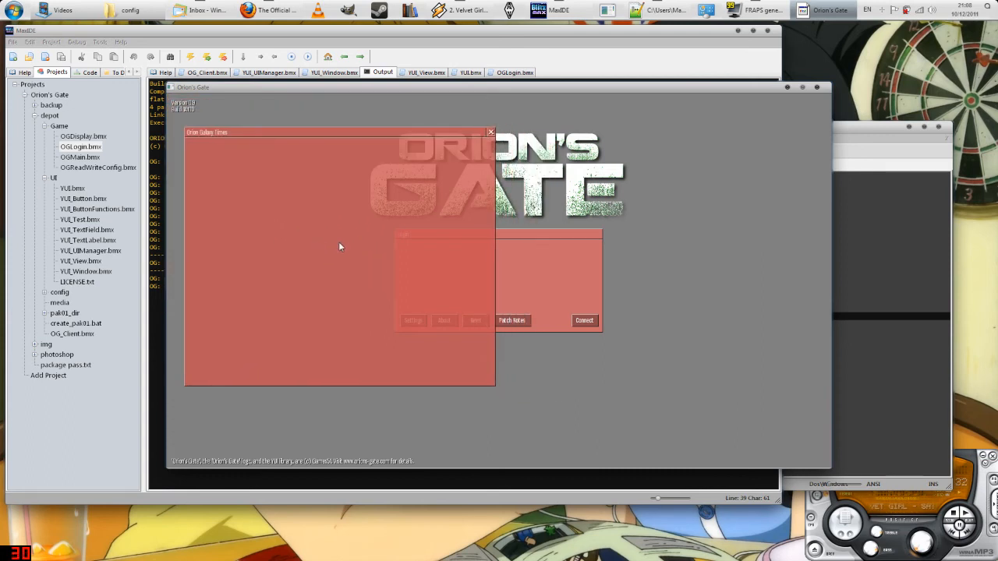
mouse_move(389, 265)
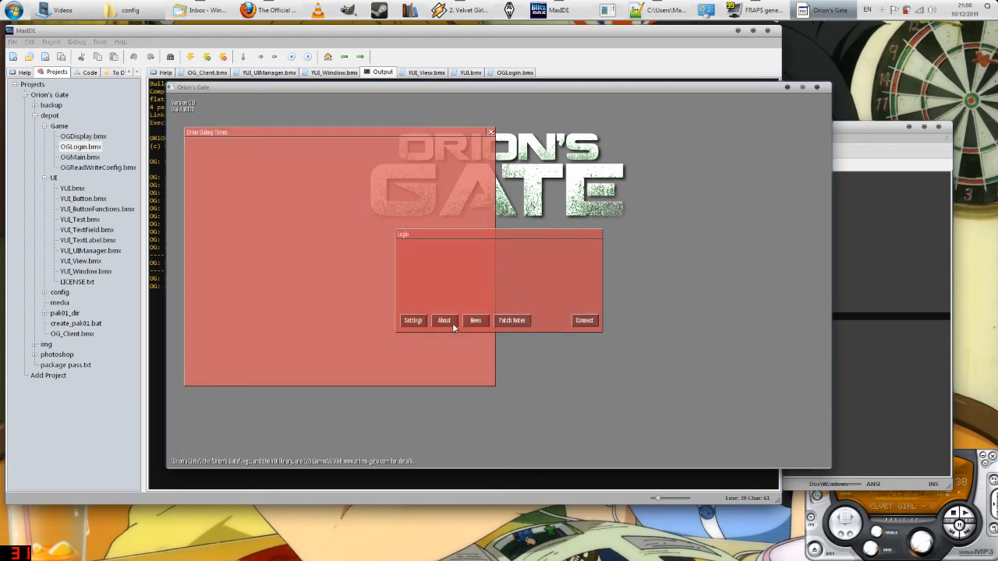
mouse_move(465, 295)
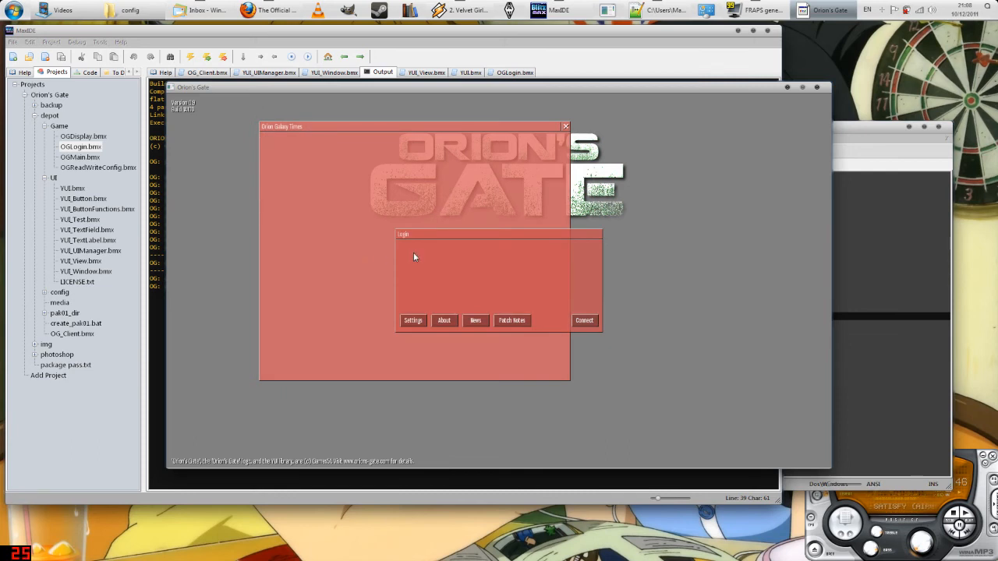
mouse_move(449, 283)
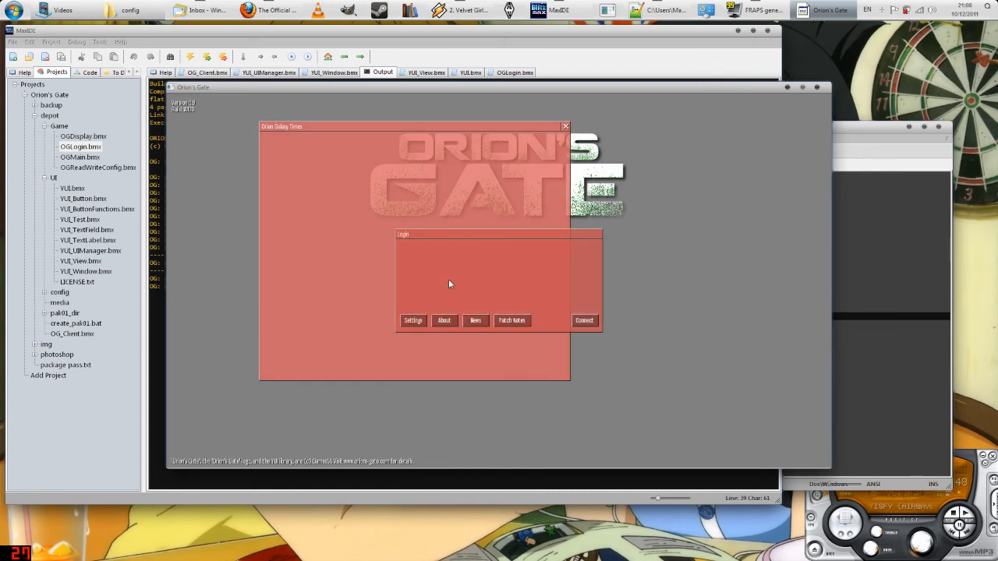
mouse_move(468, 263)
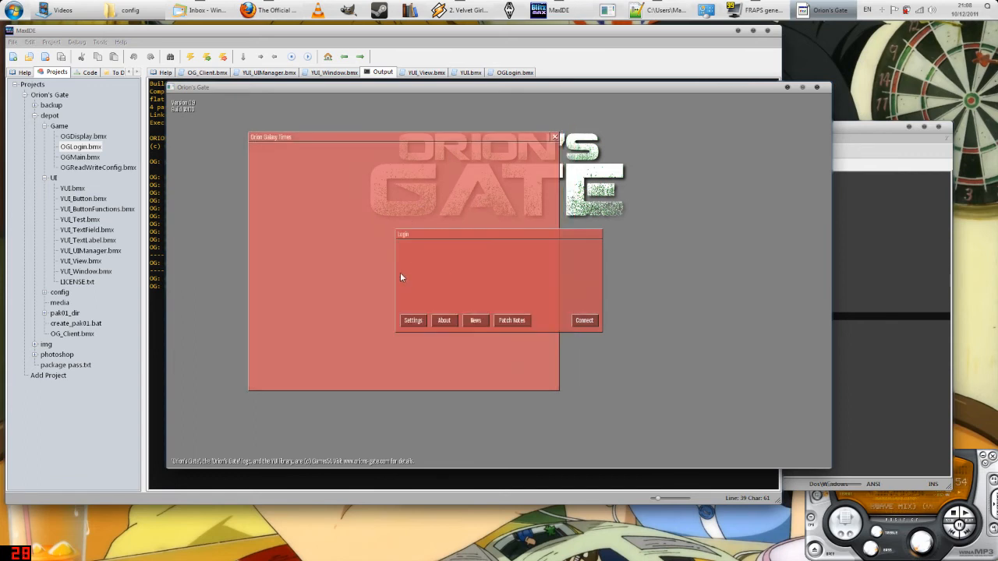
mouse_move(390, 293)
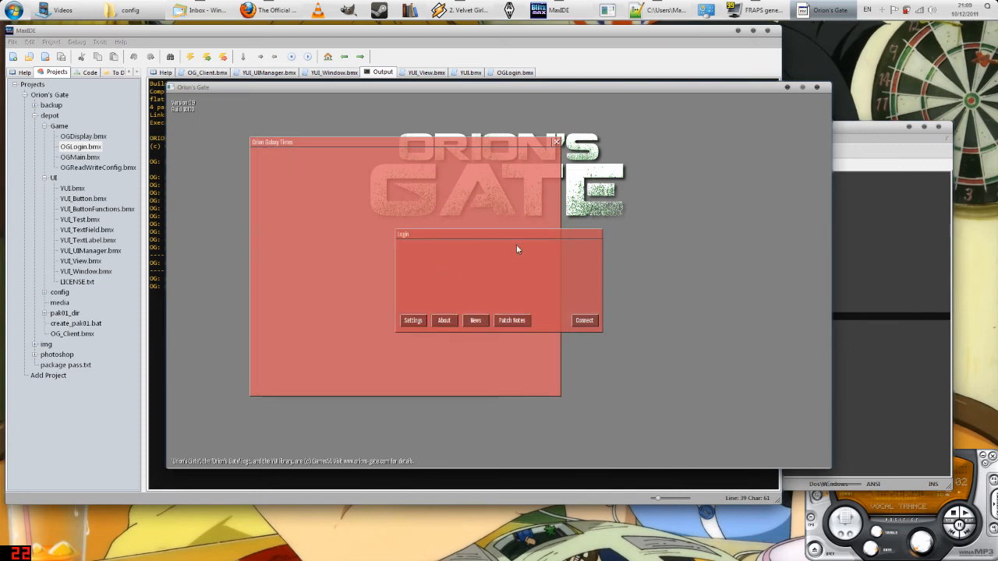
mouse_move(486, 307)
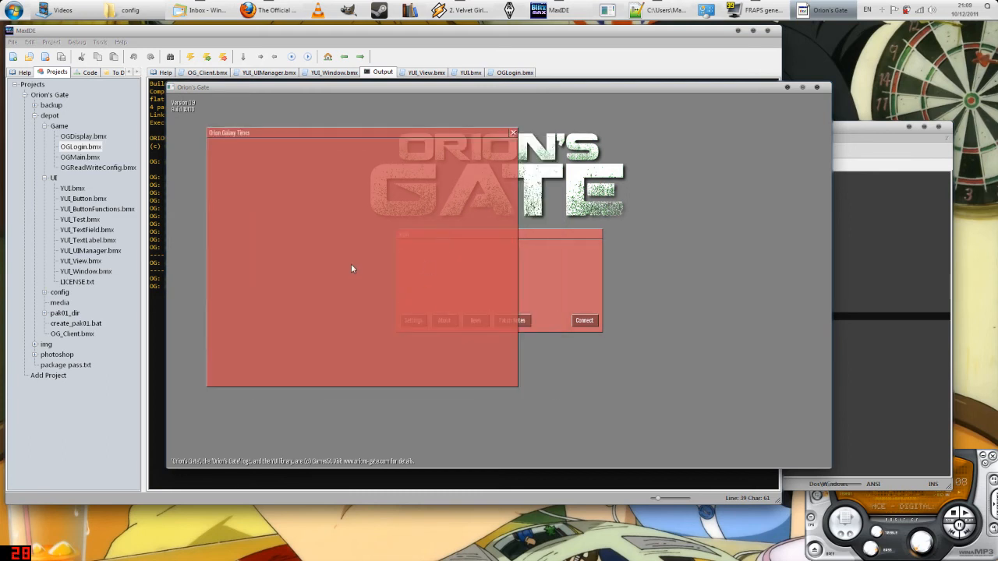
left_click(513, 133)
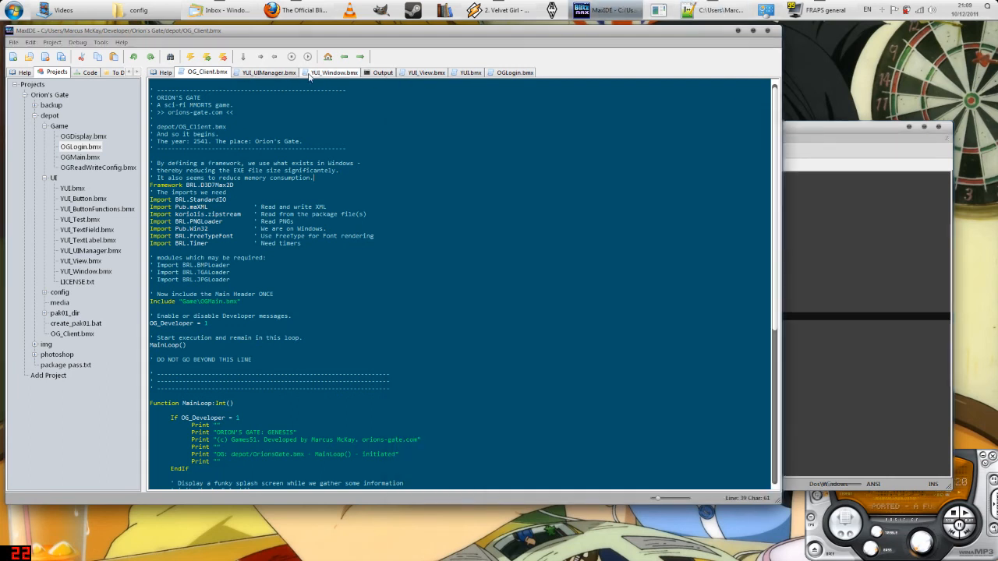
Step: Review the VUI_UIManager source, then launch the client again
left_click(268, 71)
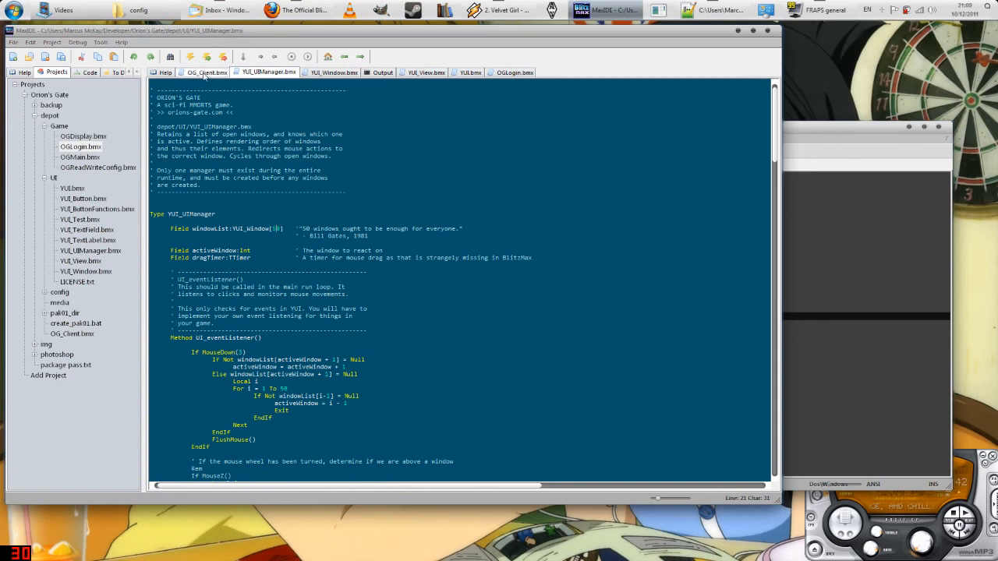
left_click(382, 72)
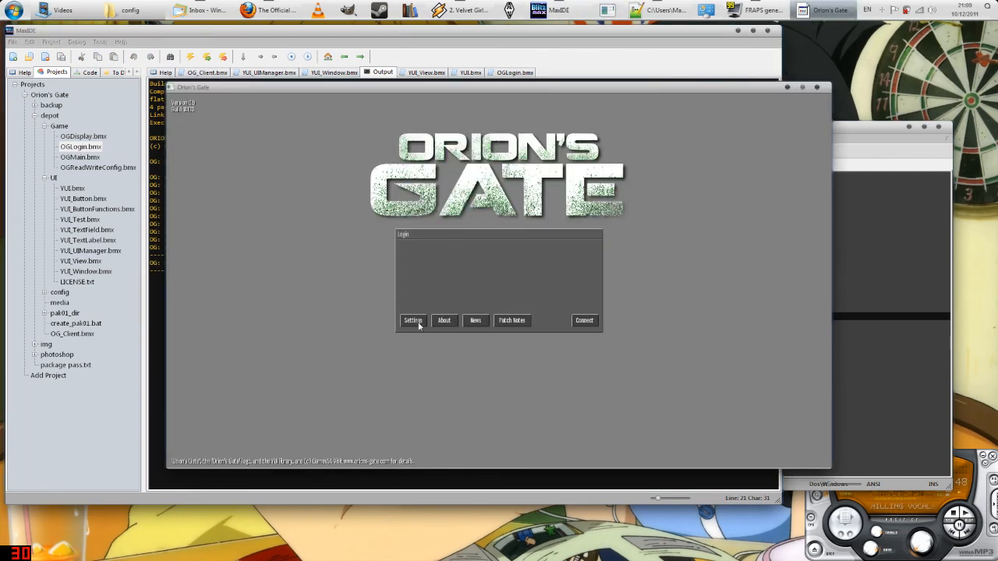
Step: Try the login window's Settings button, then close the running Orion's Gate client
left_click(474, 322)
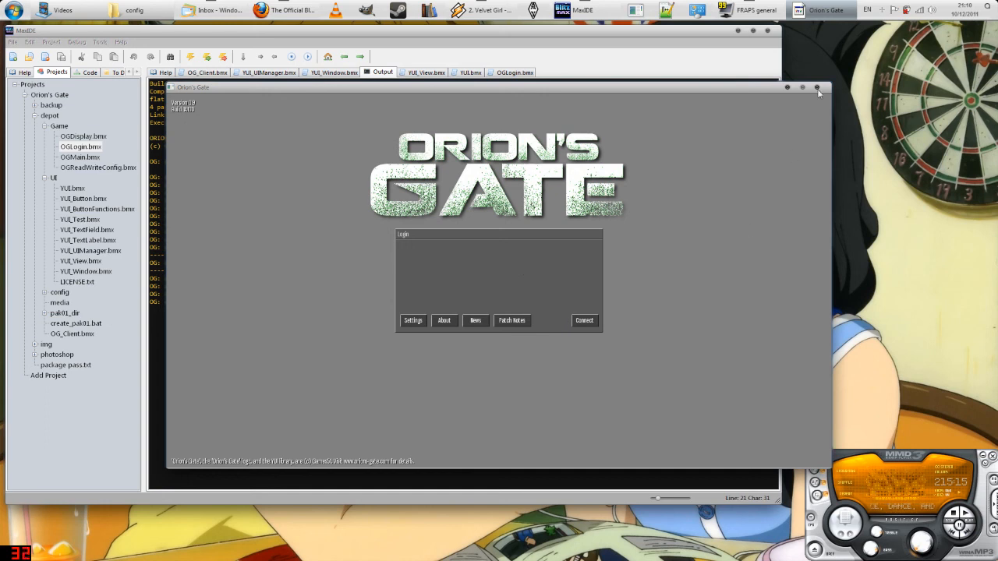
left_click(817, 87)
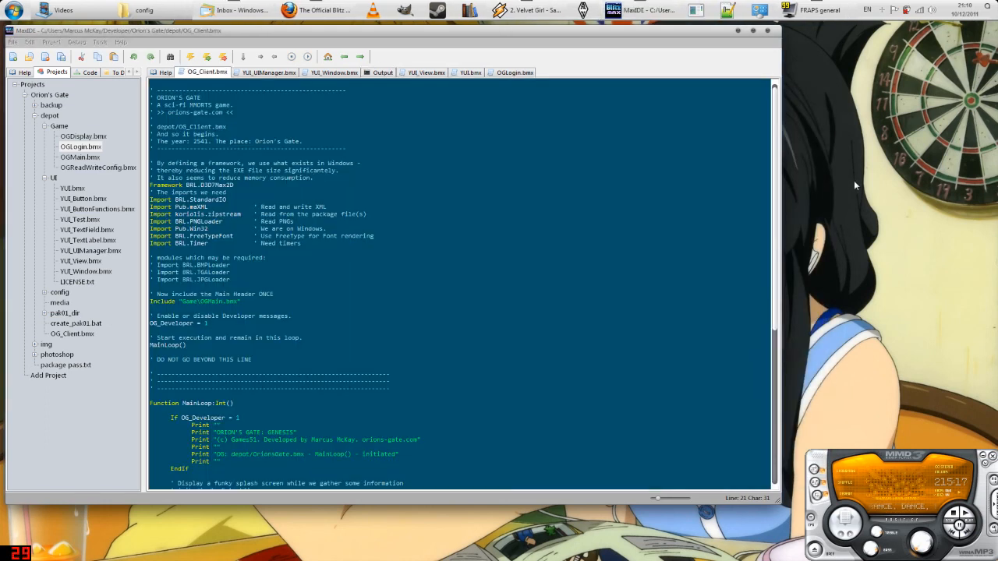